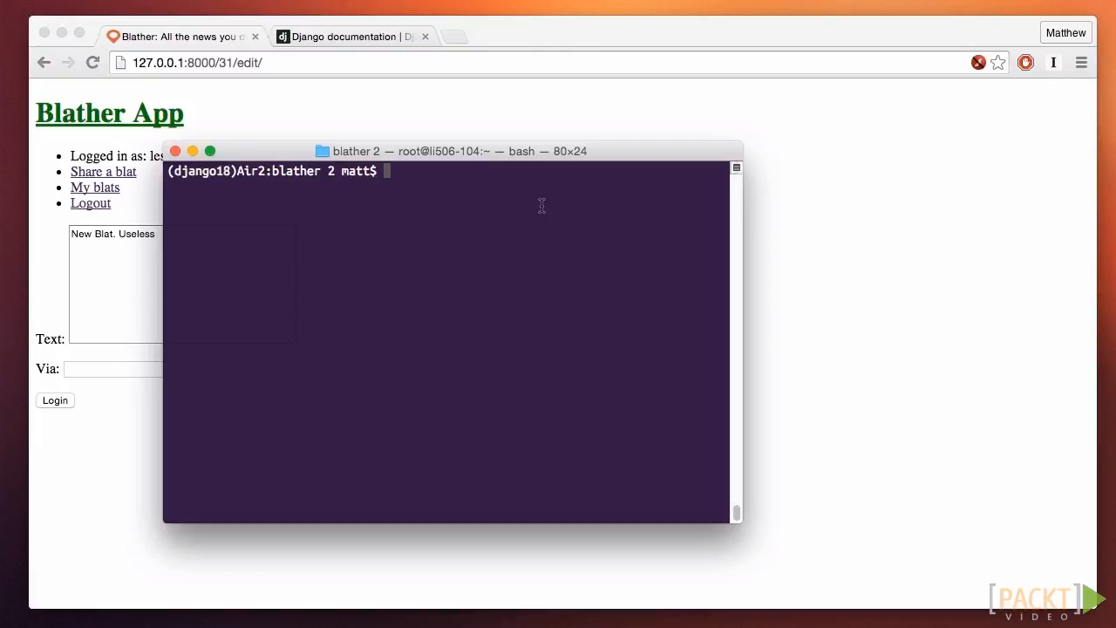
Run pip install django-debug-toolbar in Terminal.
type("pip install django")
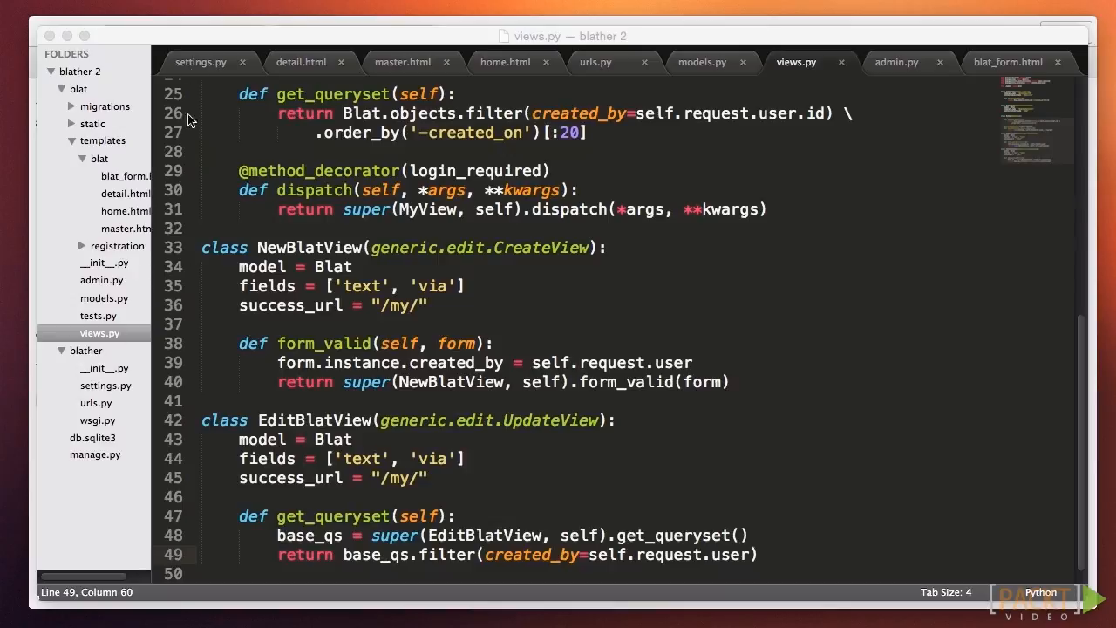
In settings.py, append 'debug_toolbar' to the INSTALLED_APPS list.
left_click(203, 62)
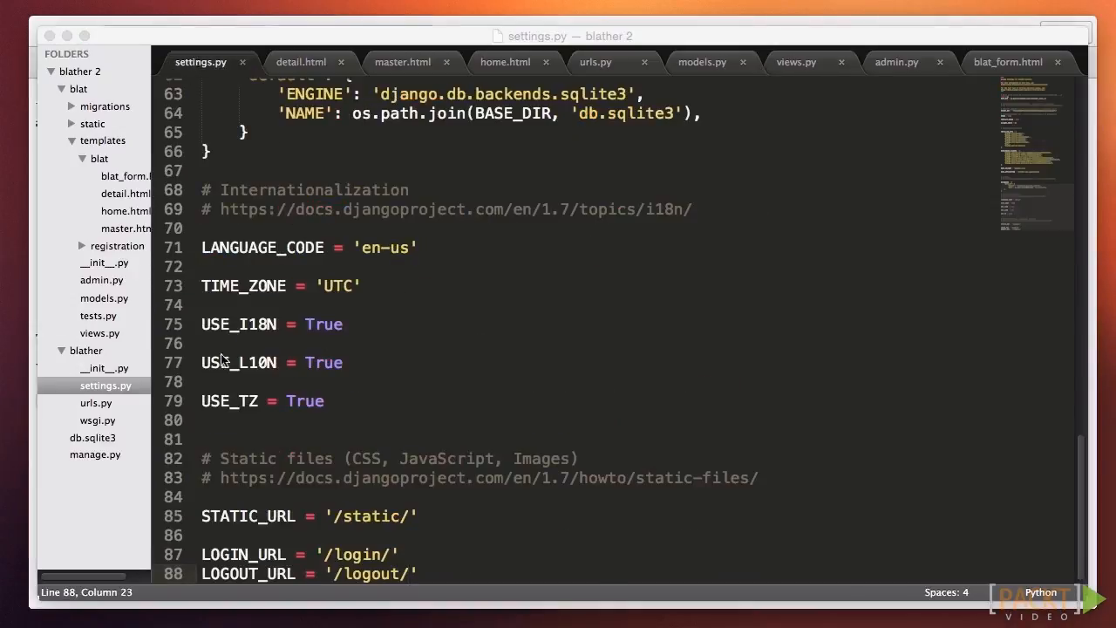
scroll("up", 3)
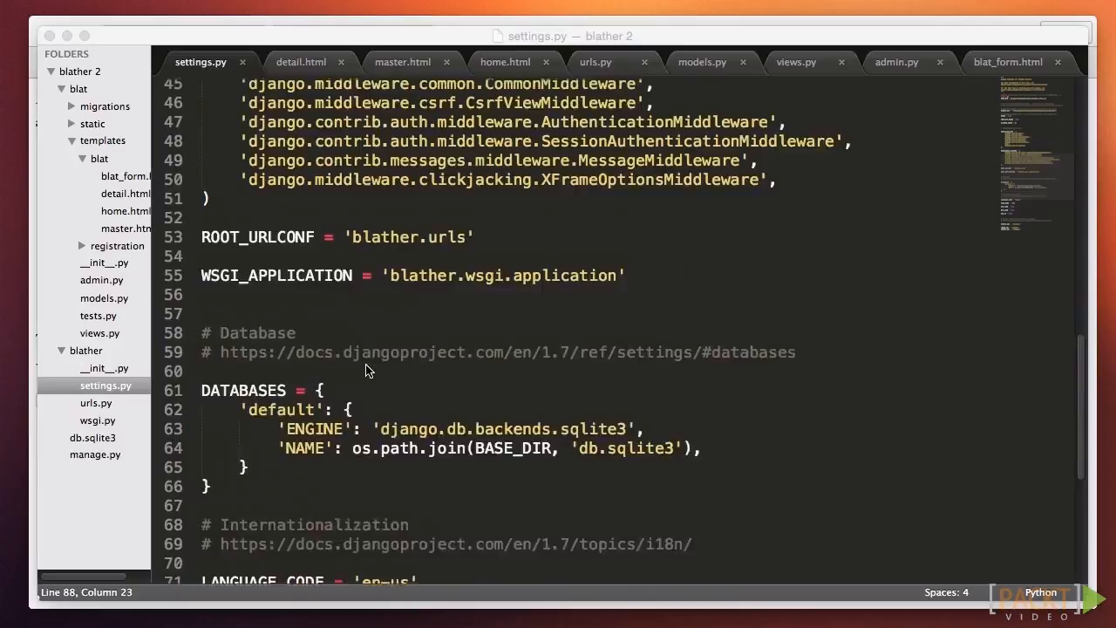
scroll("up", 3)
type("'")
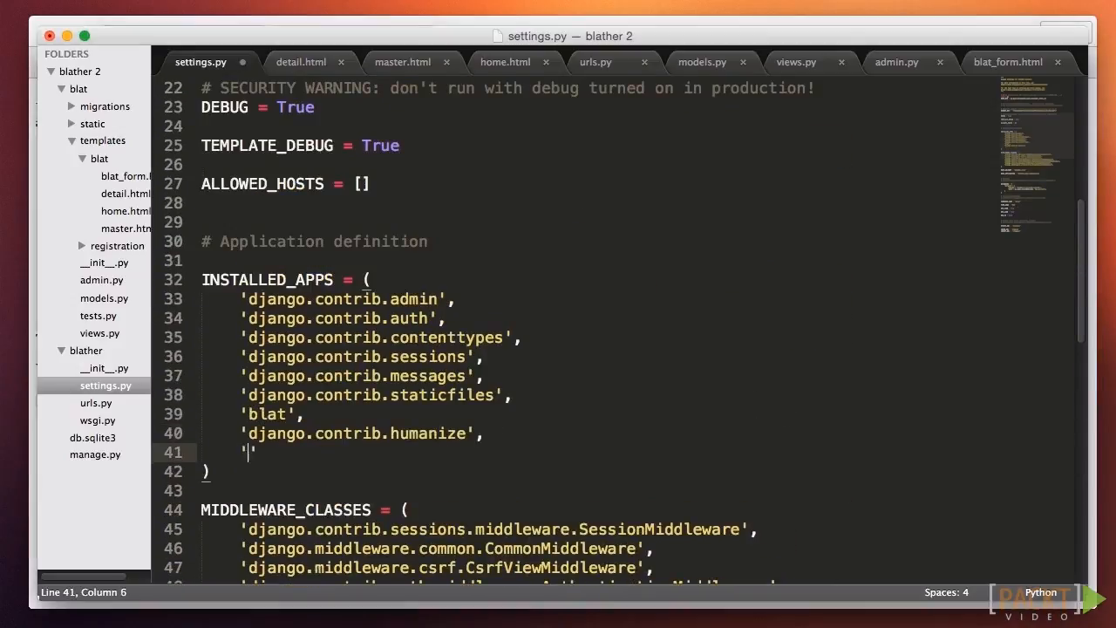
type("debug_toolbar")
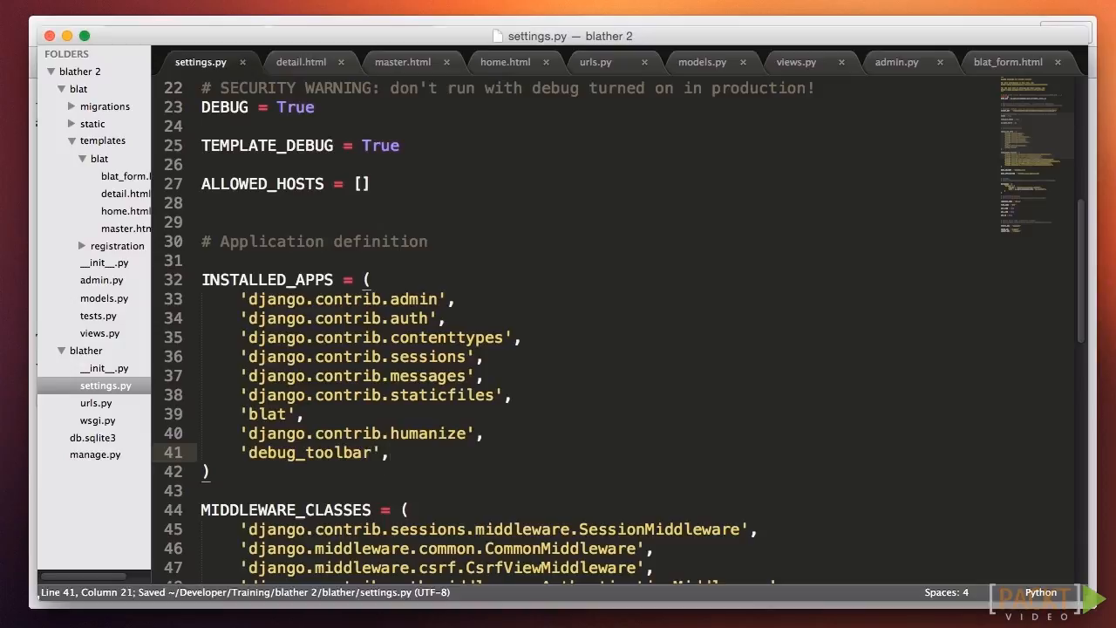